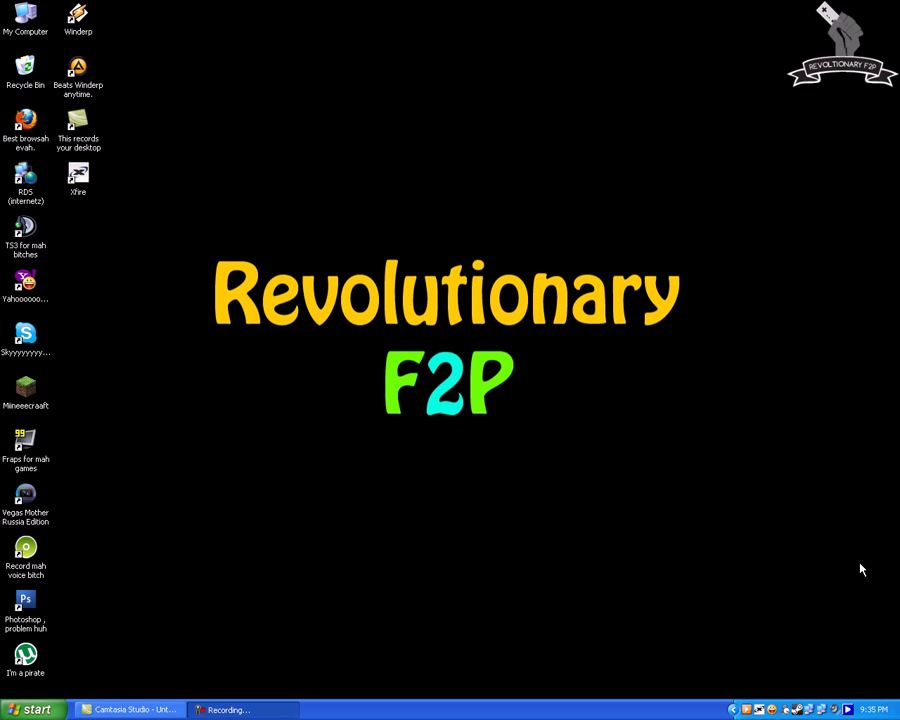
pyautogui.moveTo(4, 4)
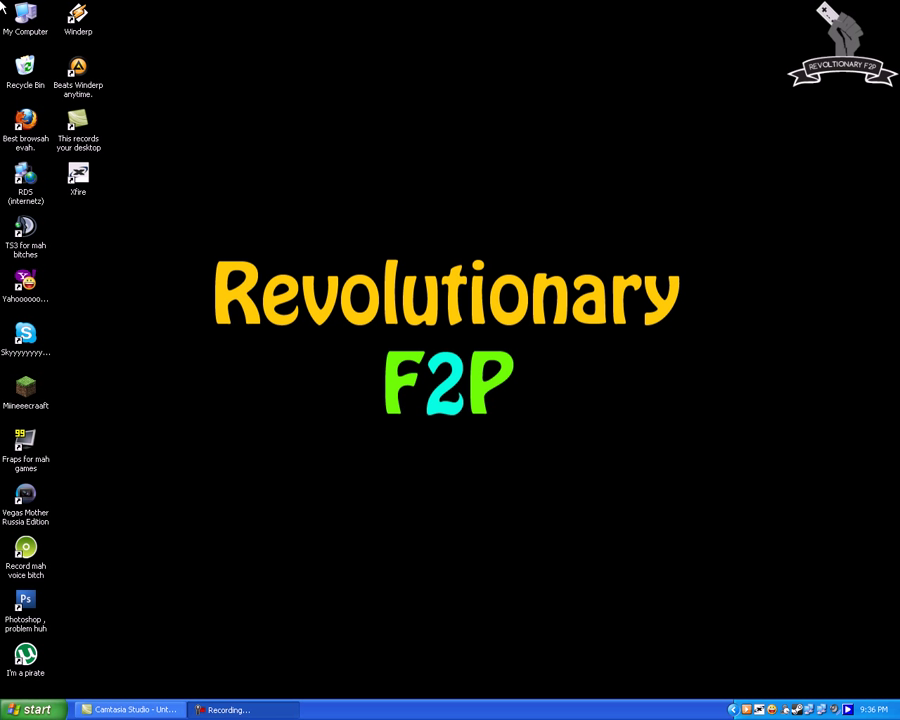
# - Navigate from My Computer through Local Disk (C:) and Program Files into the Xfire folder
pyautogui.doubleClick(24, 20)
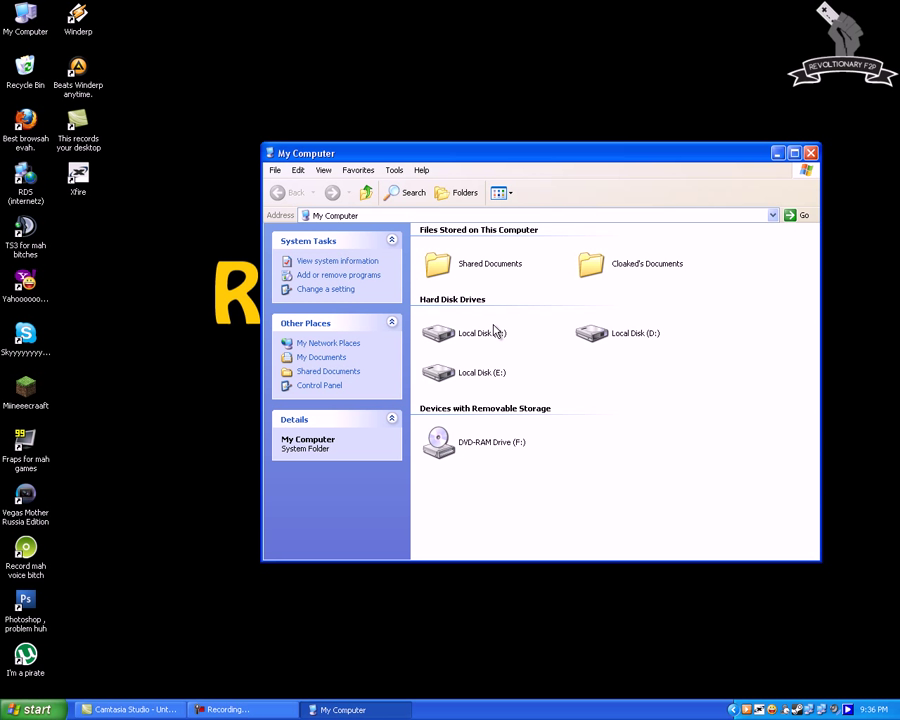
pyautogui.doubleClick(482, 332)
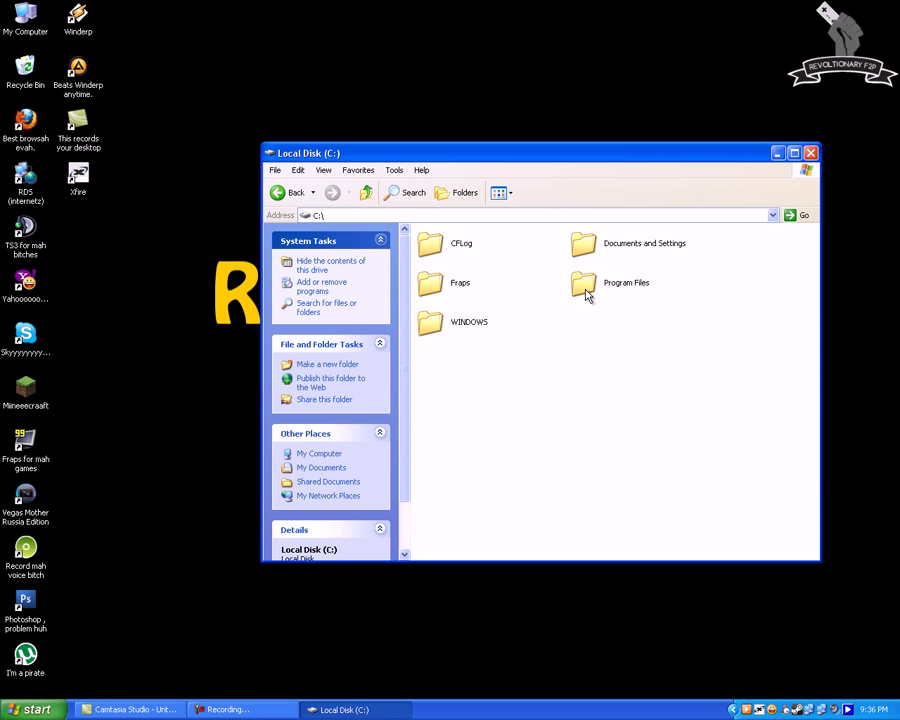
pyautogui.doubleClick(626, 282)
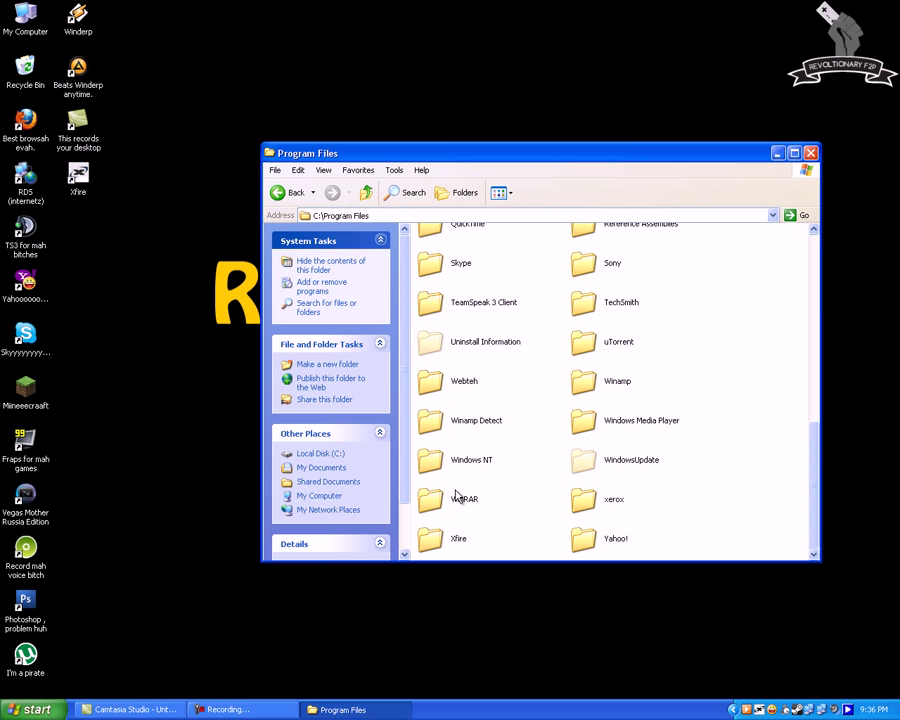
pyautogui.doubleClick(458, 538)
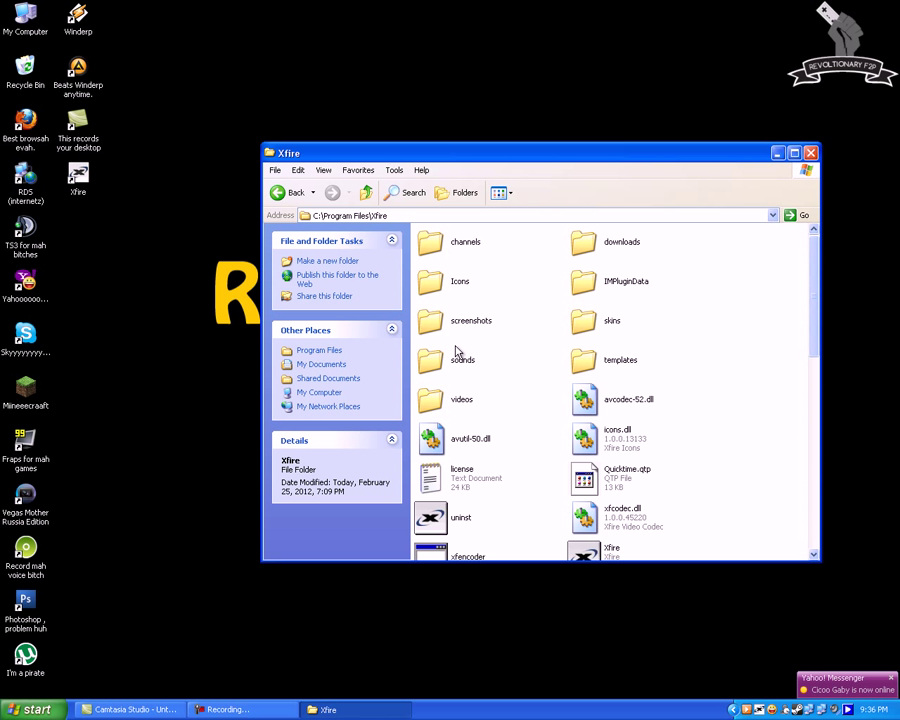
pyautogui.scroll(-3)
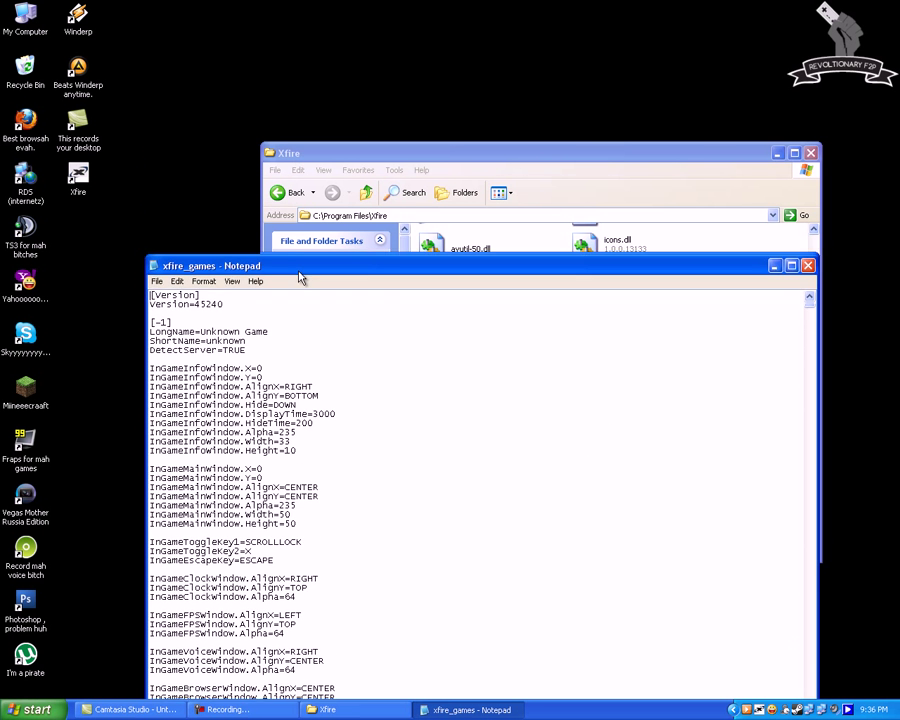
# - Bring up Folder Options at its View page to adjust how files are displayed
pyautogui.click(394, 168)
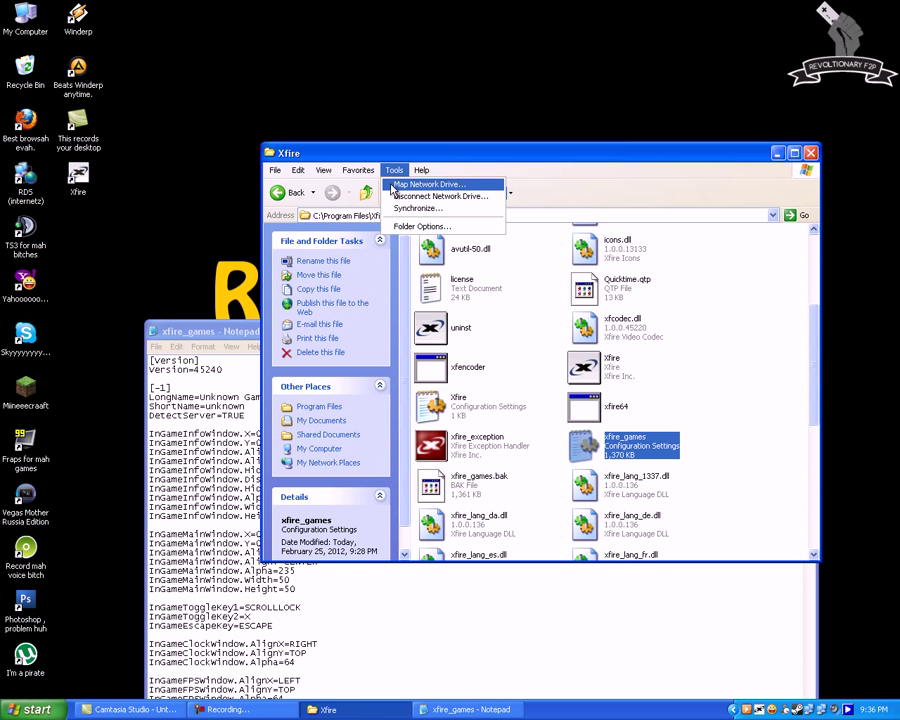
pyautogui.click(420, 226)
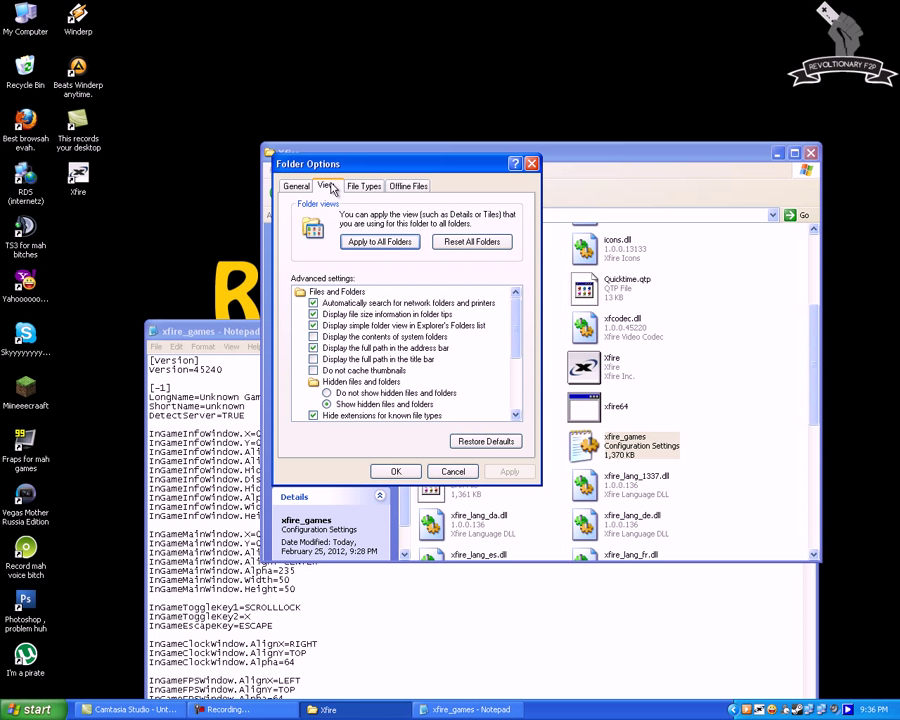
pyautogui.click(328, 404)
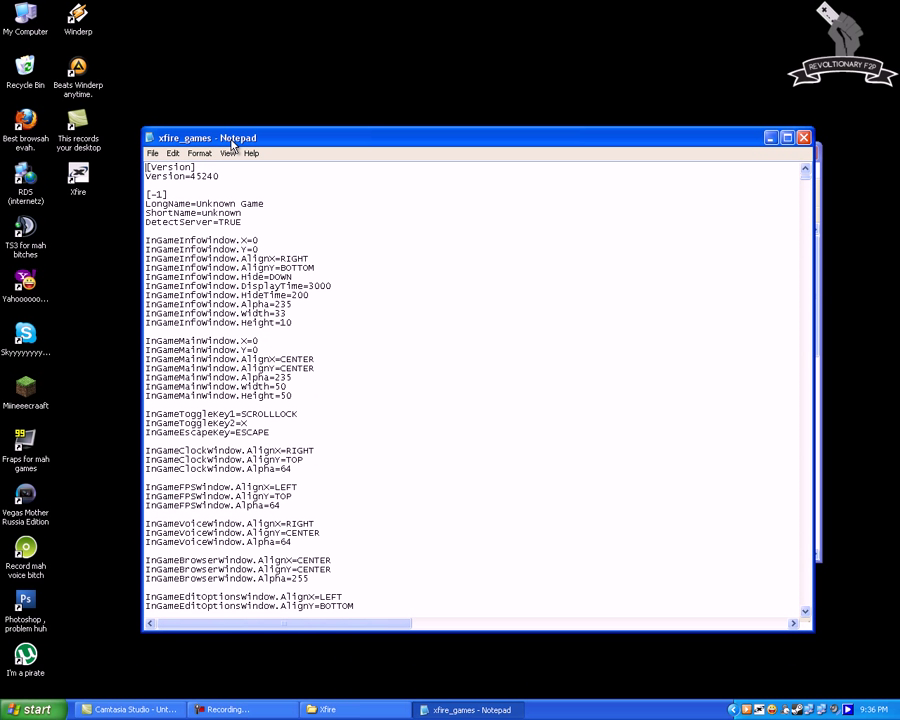
pyautogui.moveTo(144, 52)
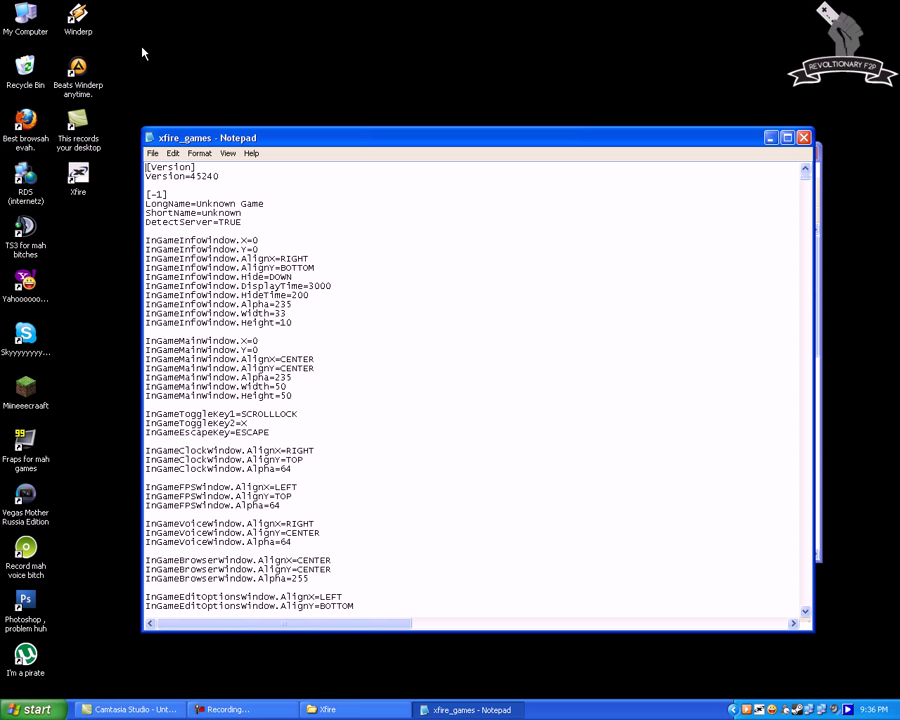
pyautogui.moveTo(98, 64)
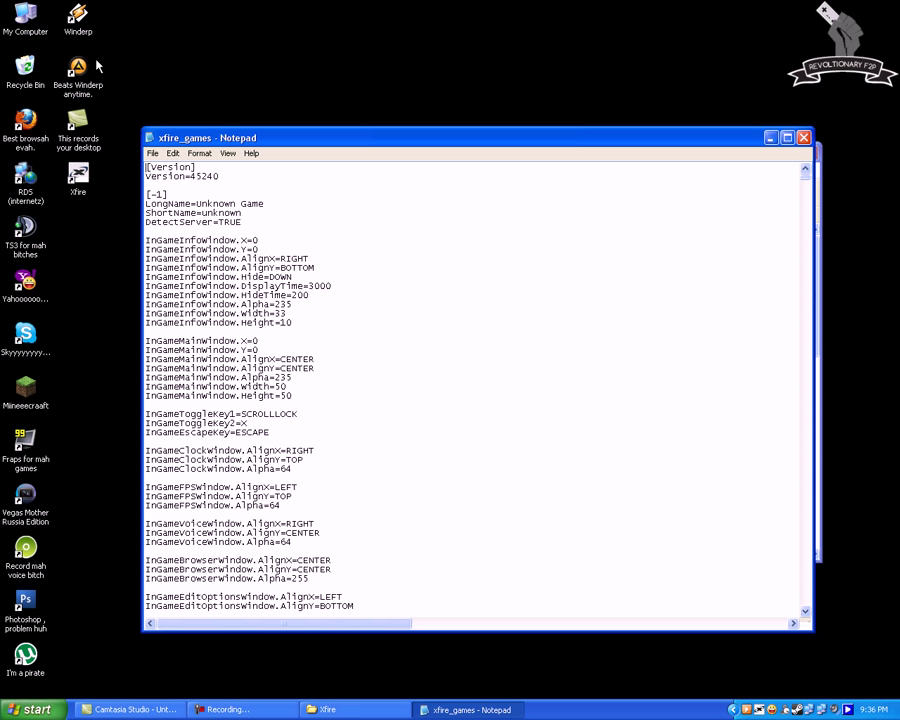
# - Search the xfire_games file for 'Call of Duty Black Ops' and jump to its entry
pyautogui.press('ctrl+f')
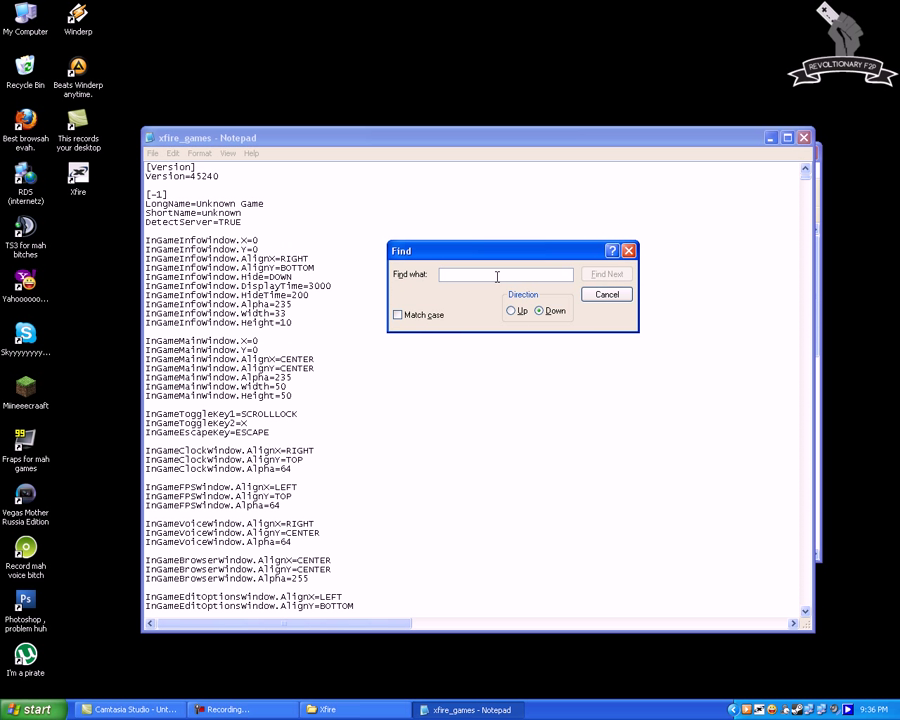
pyautogui.write('Call of Duty Black Op')
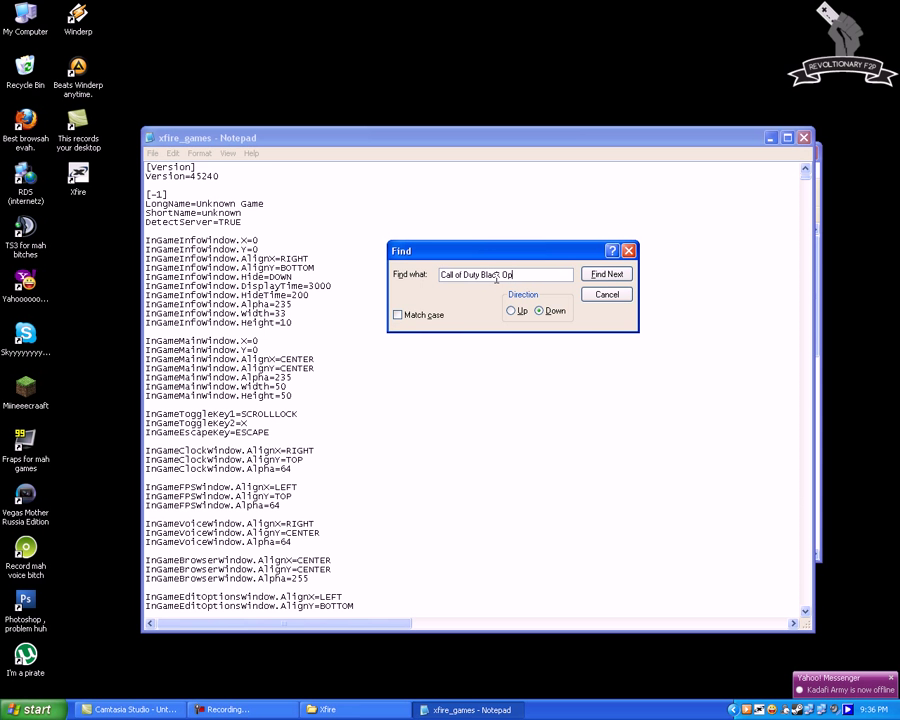
pyautogui.click(606, 274)
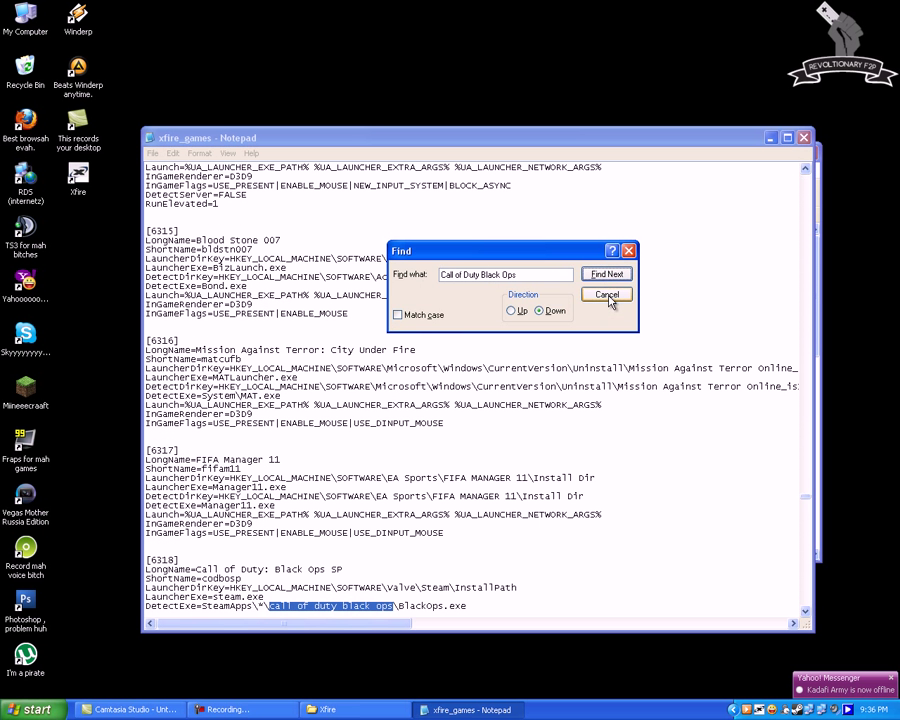
# - Swap Steam.exe for blackops.exe and select the SteamApps DetectExe path in [S118]
pyautogui.click(608, 294)
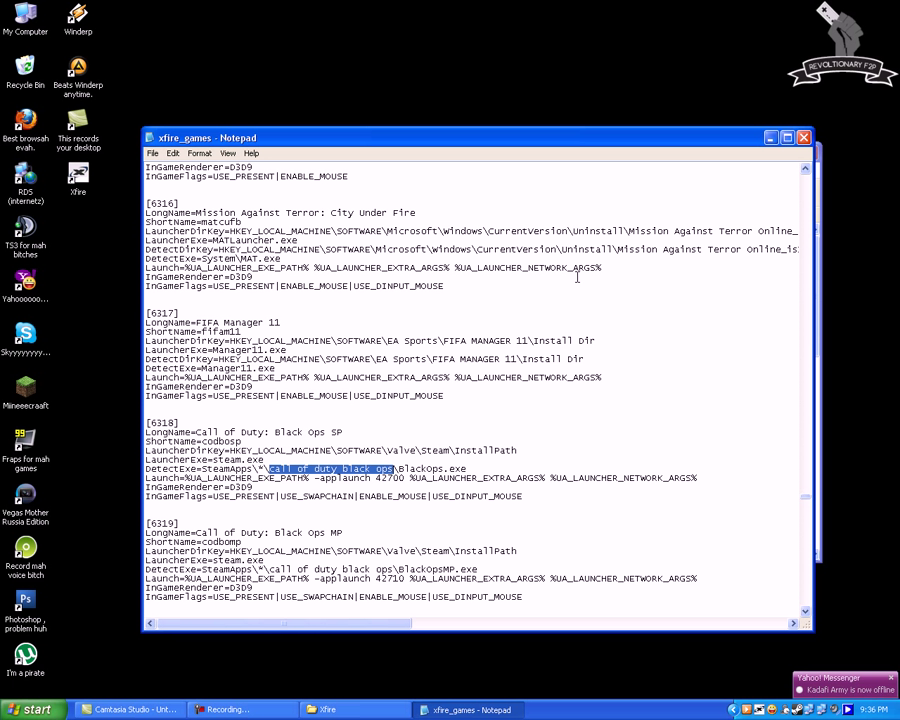
pyautogui.moveTo(138, 424)
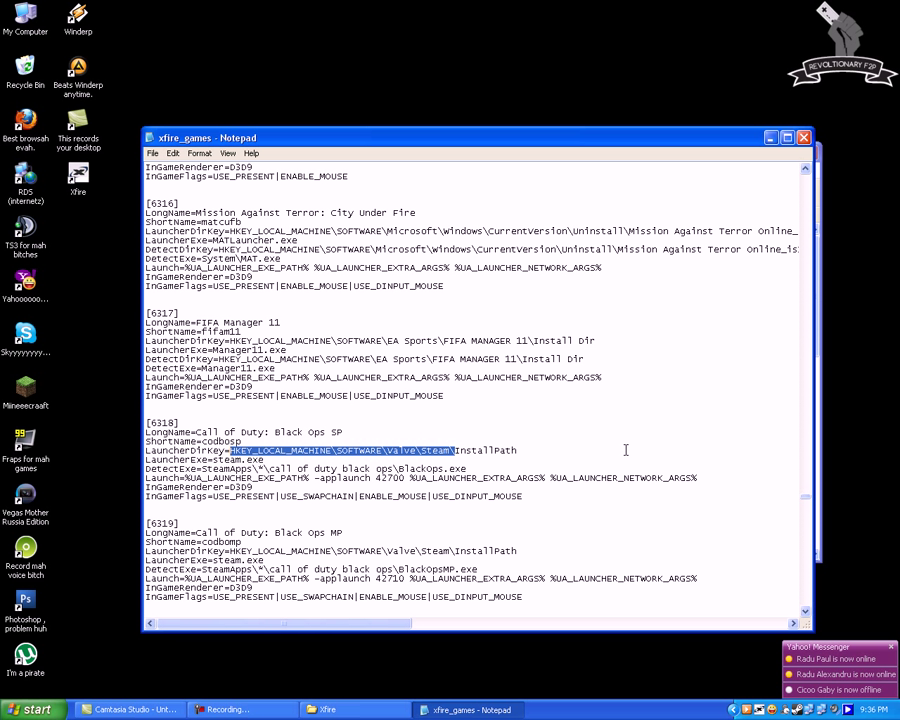
pyautogui.click(232, 450)
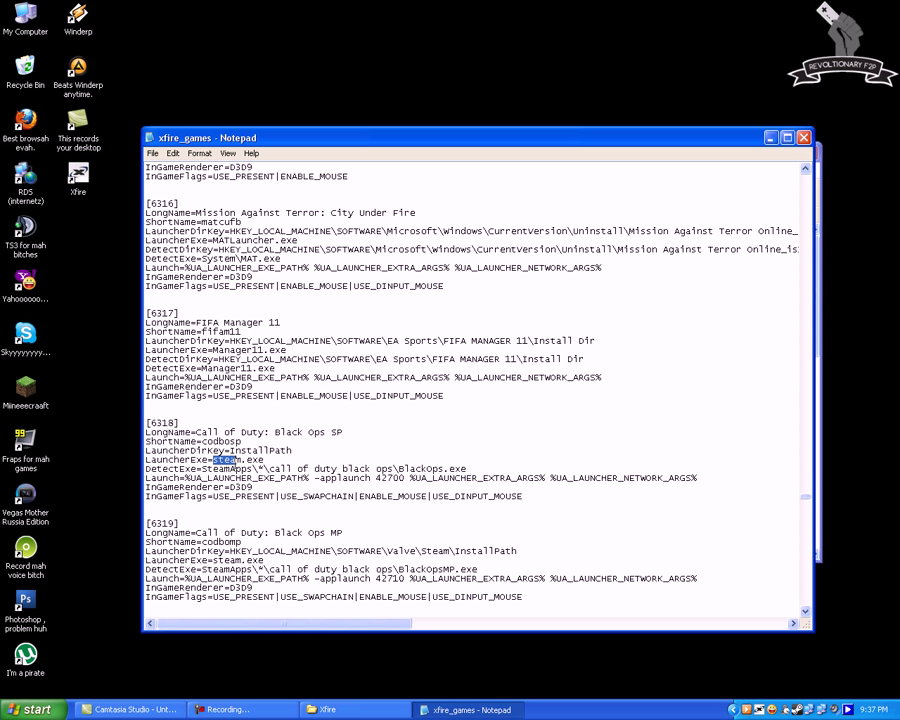
pyautogui.moveTo(172, 296)
pyautogui.write('BlackOp')
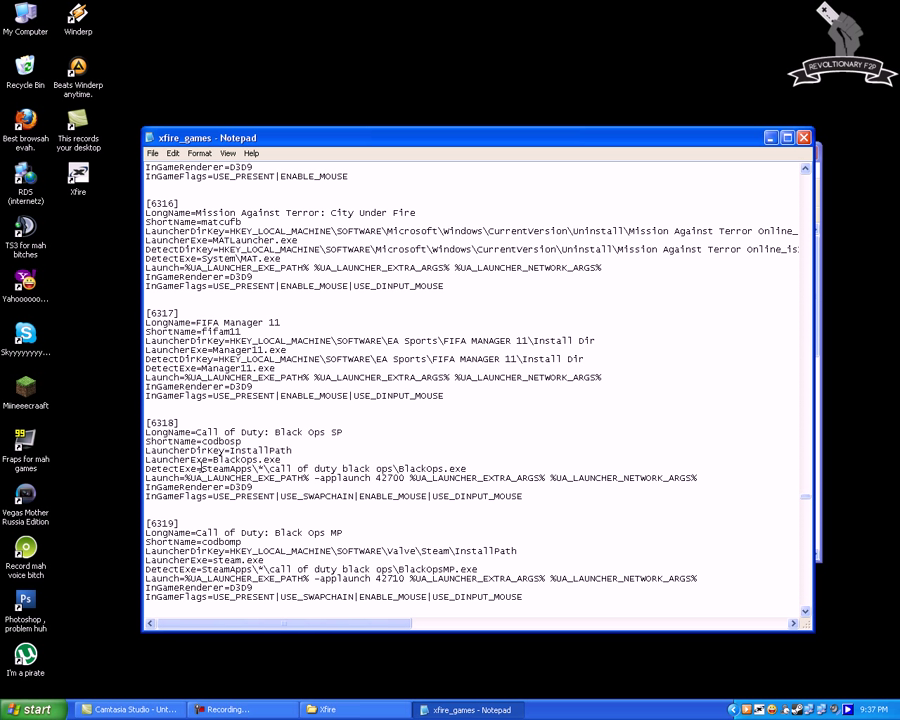
pyautogui.moveTo(202, 468); pyautogui.dragTo(396, 468)
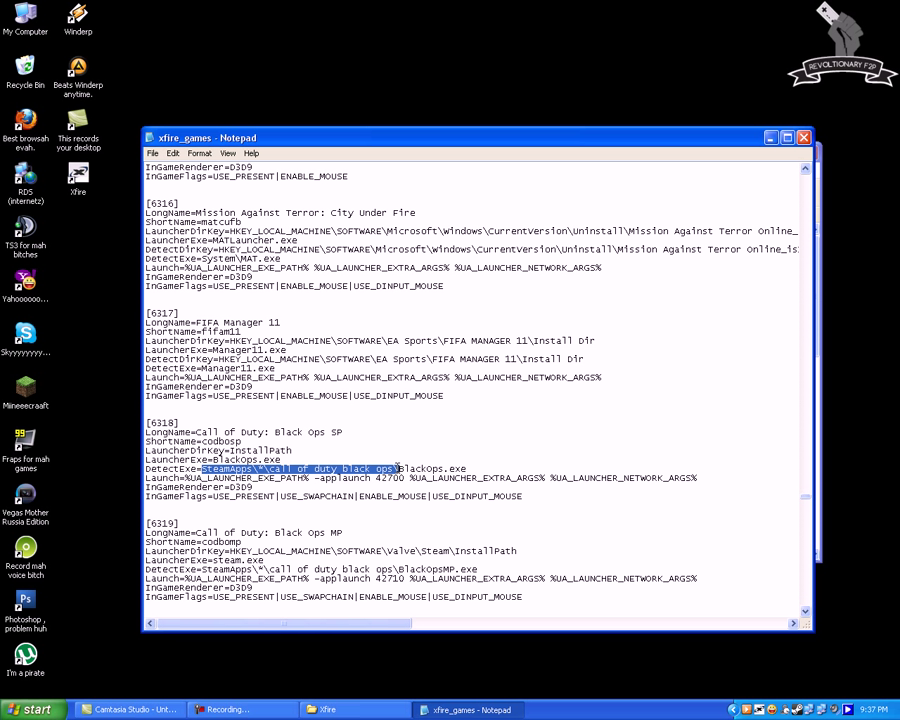
# - Delete the '-applaunch 42700' launch arguments and trim the InGameFlags setting
pyautogui.click(430, 414)
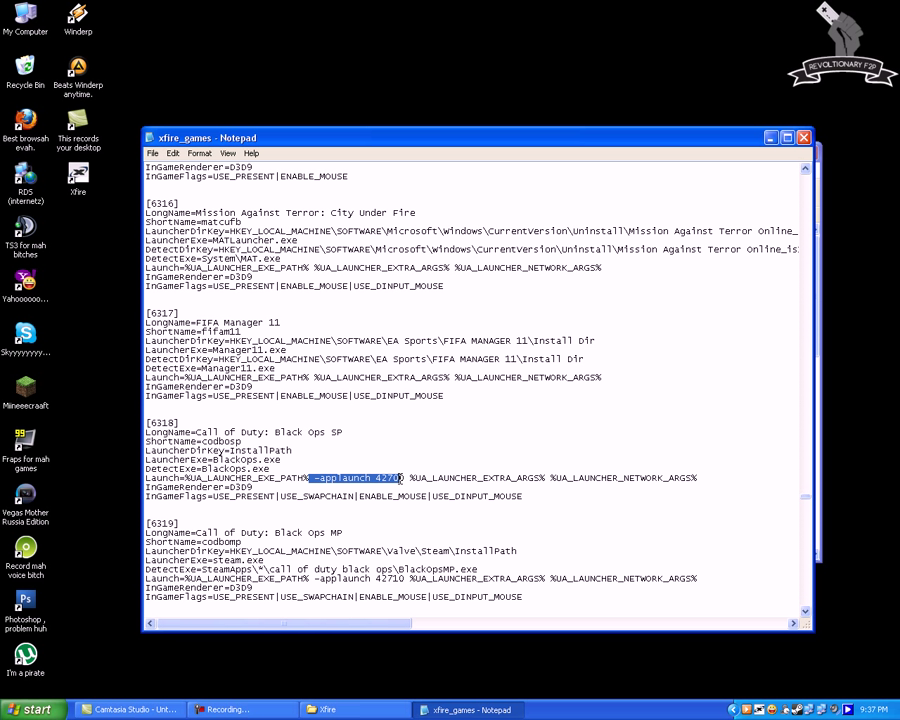
pyautogui.press('Delete')
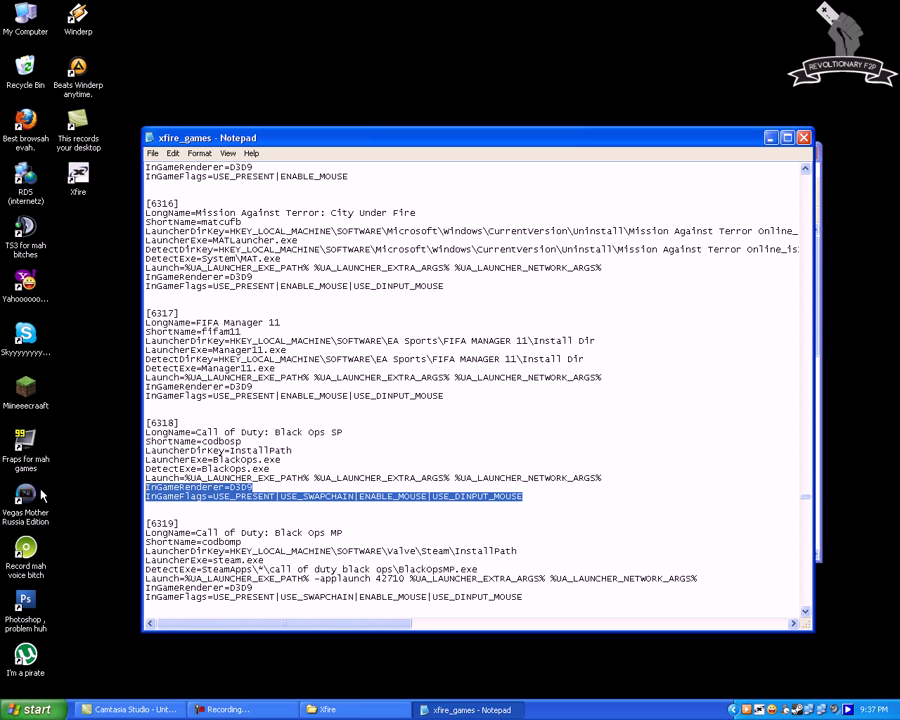
pyautogui.click(238, 428)
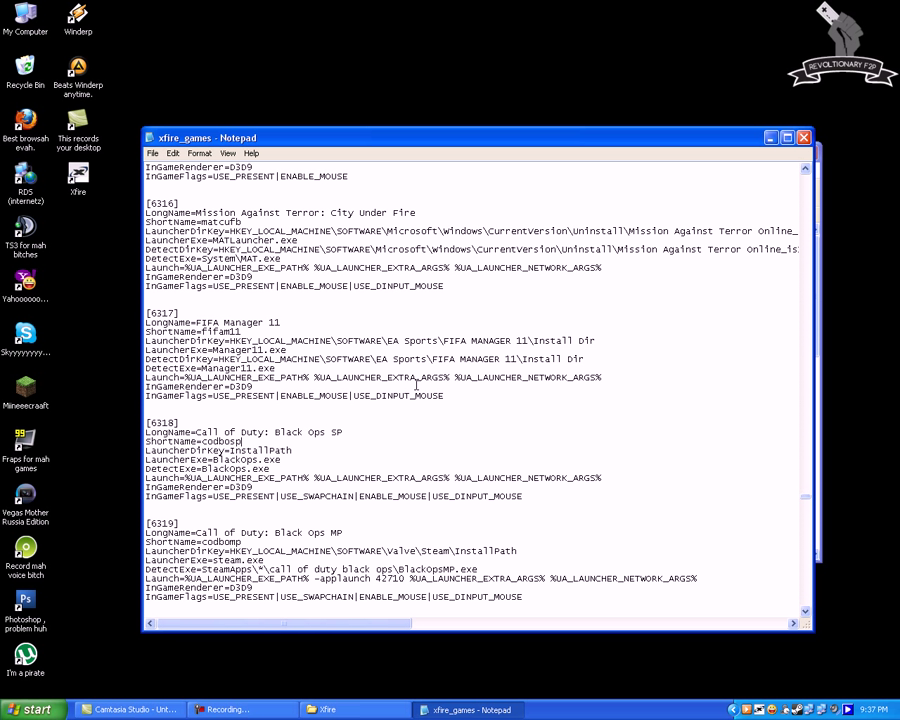
# - Search for 'Gothic' downward and dismiss the 'Cannot find' message
pyautogui.press('Ctrl+f')
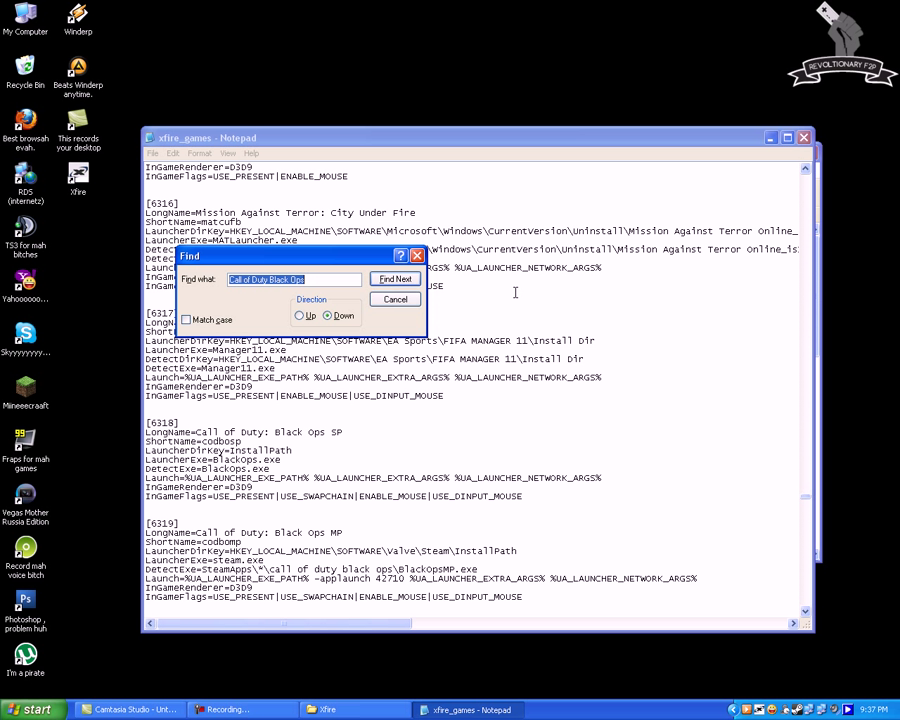
pyautogui.click(394, 278)
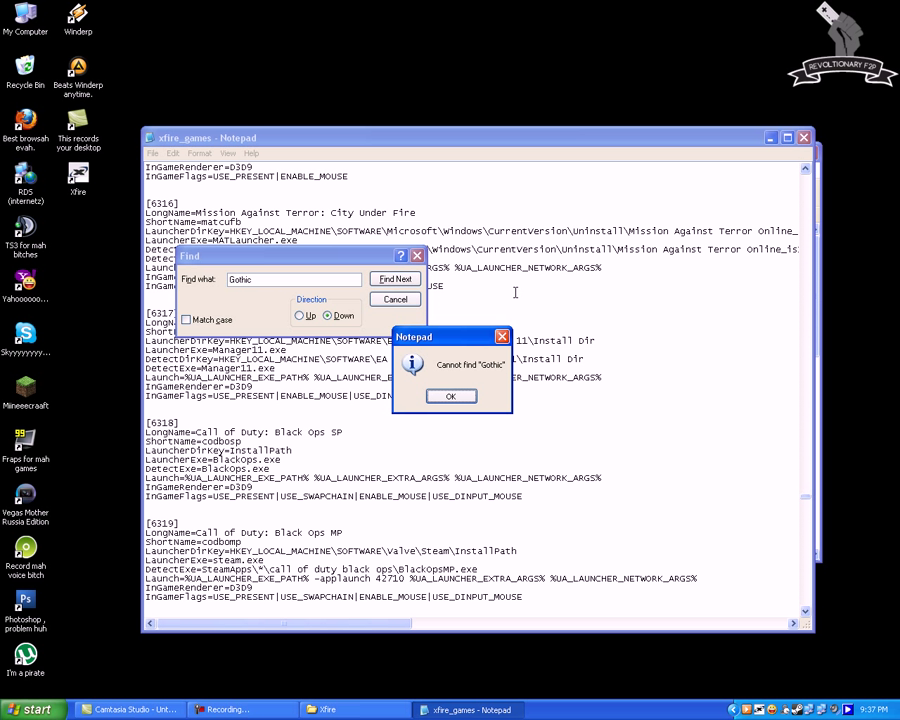
pyautogui.click(450, 396)
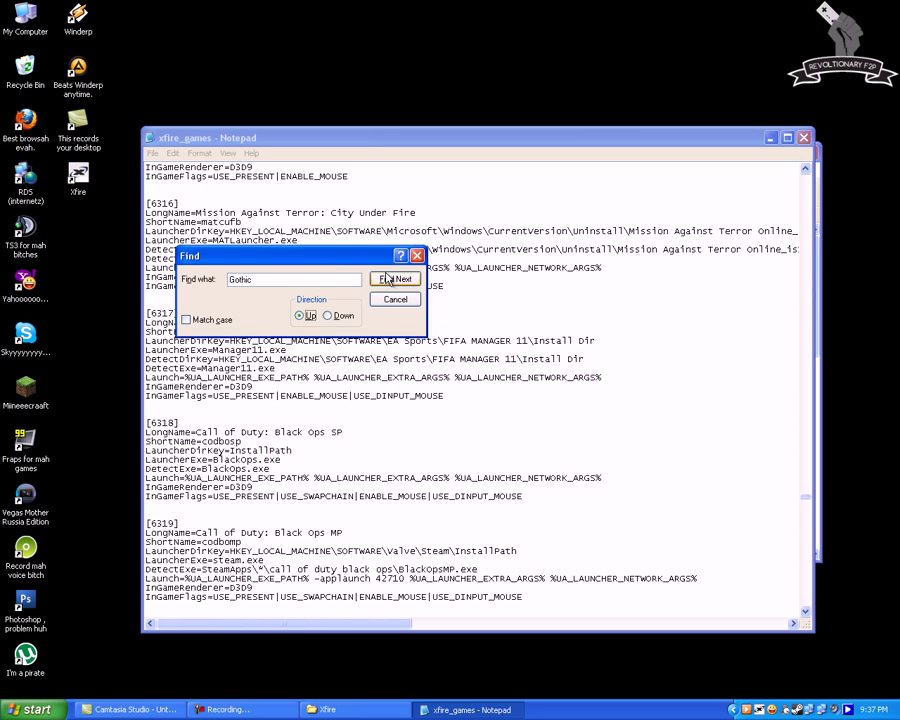
# - Search upward instead and step through the Gothic occurrences until its entries show
pyautogui.click(394, 280)
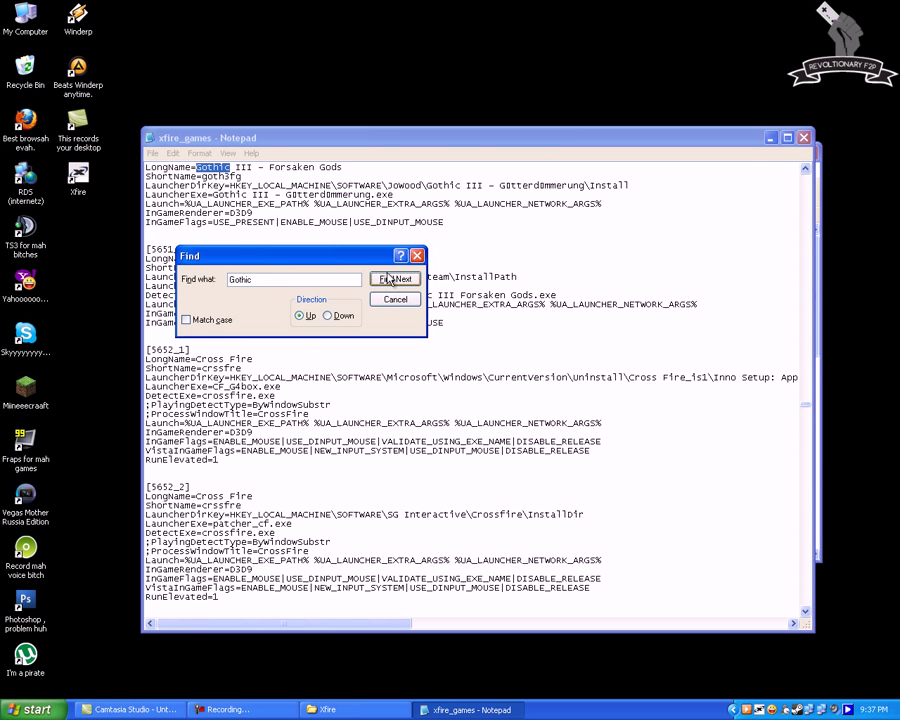
pyautogui.click(396, 280)
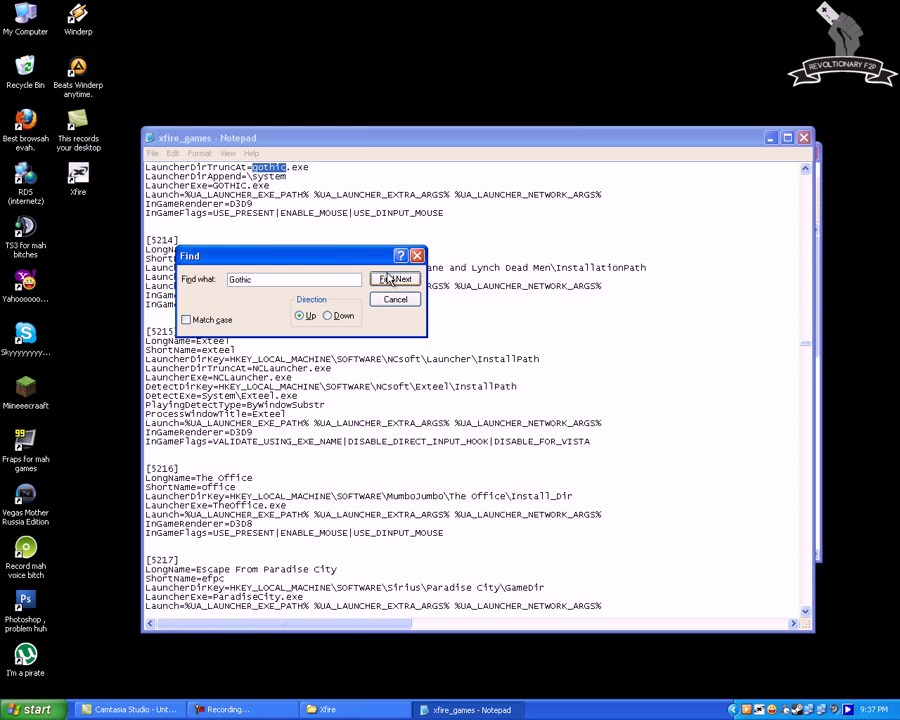
pyautogui.click(396, 278)
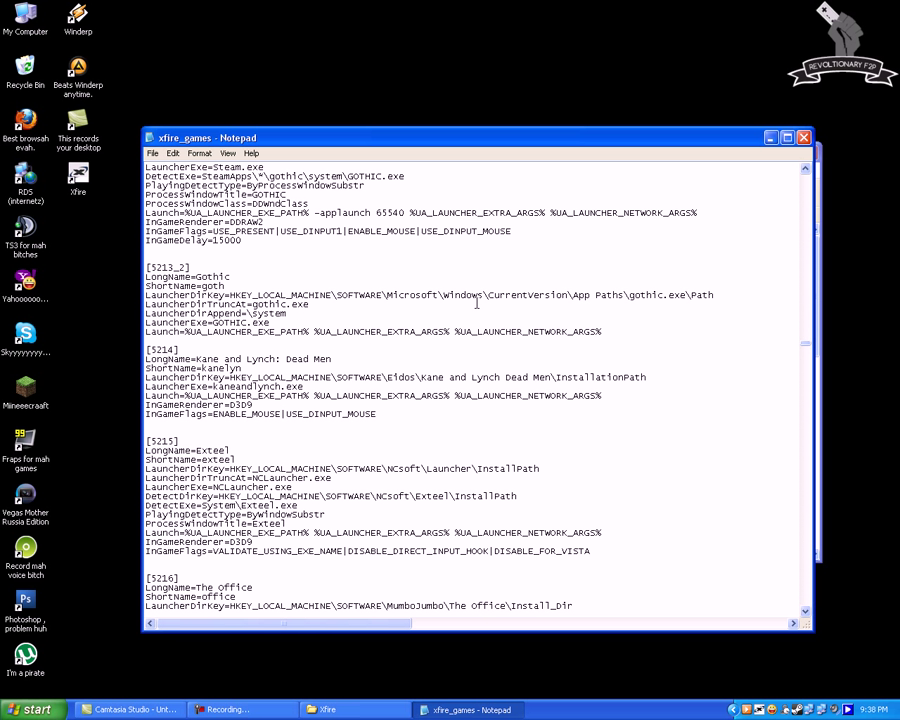
# - Locate the [5212_2] Gothic section and add InGameRenderer and InGameFlags lines after it
pyautogui.scroll(3)
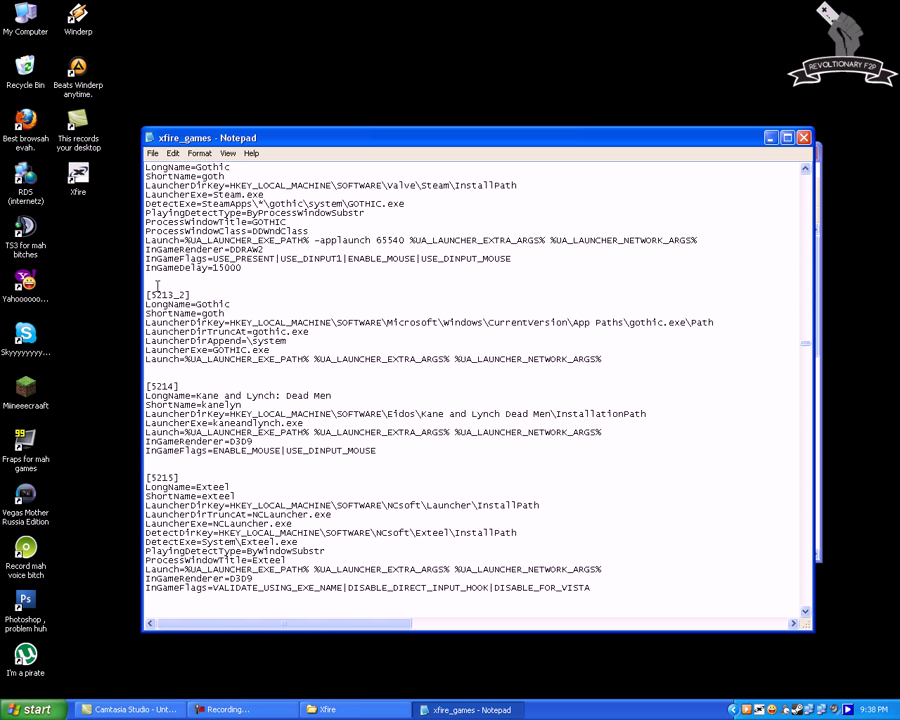
pyautogui.moveTo(144, 296); pyautogui.dragTo(604, 360)
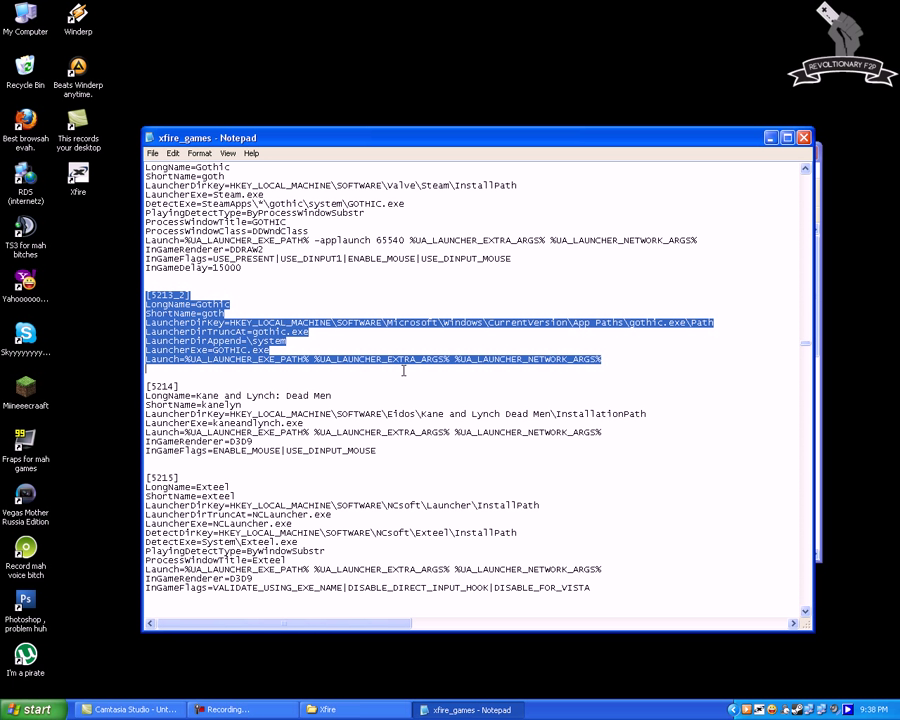
pyautogui.click(476, 390)
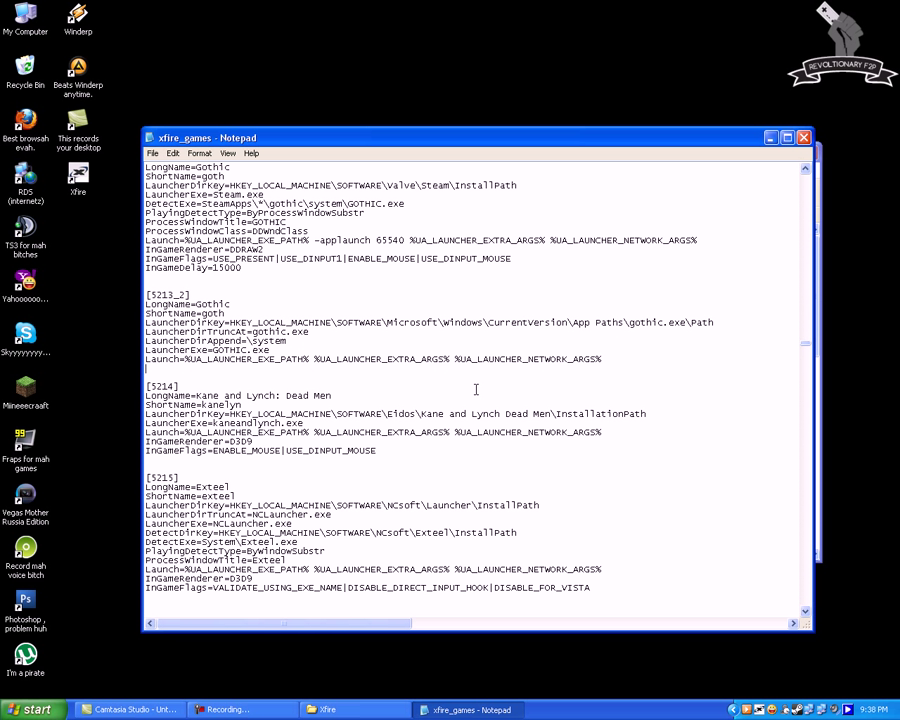
pyautogui.click(604, 358)
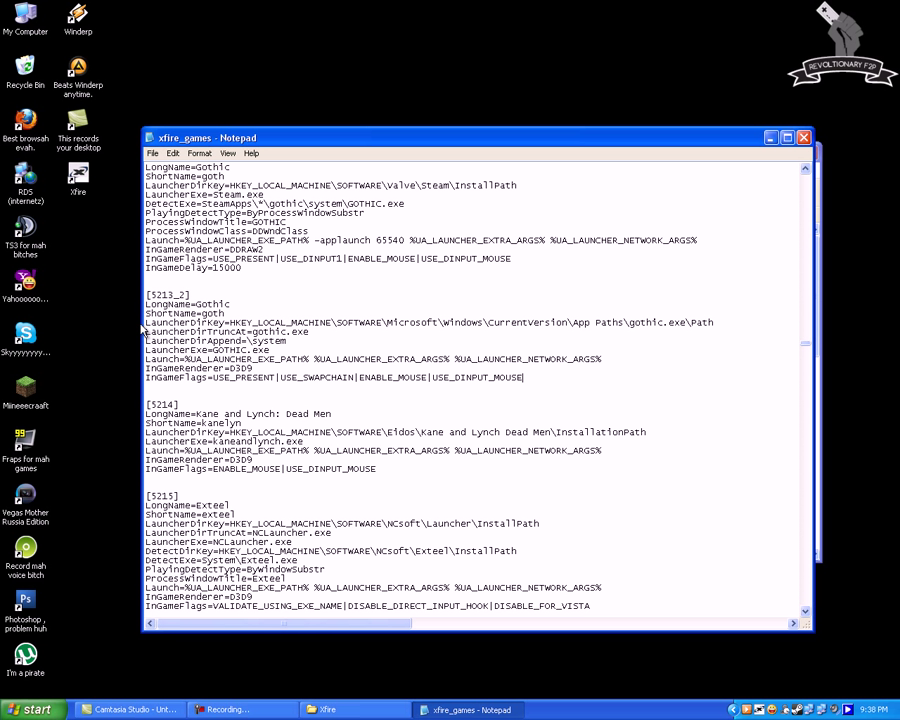
pyautogui.moveTo(118, 316)
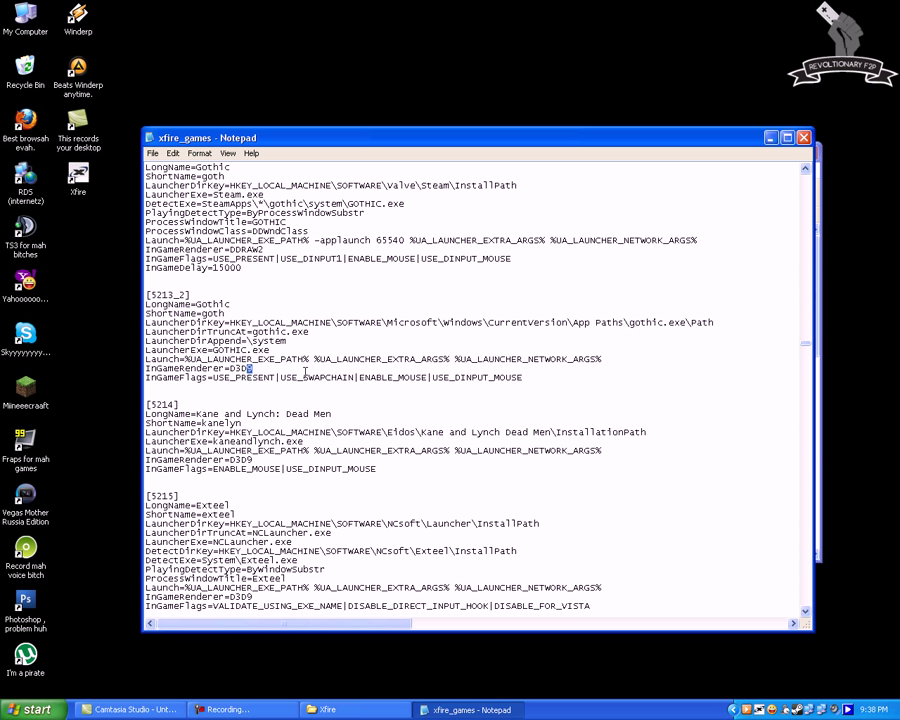
pyautogui.moveTo(588, 354)
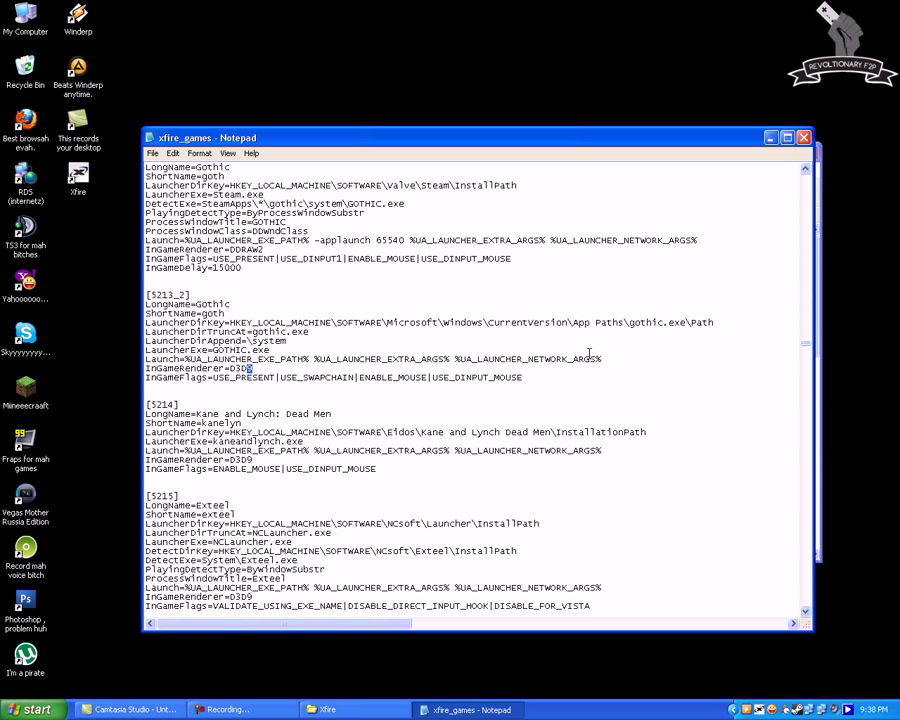
pyautogui.moveTo(576, 352)
pyautogui.write('8')
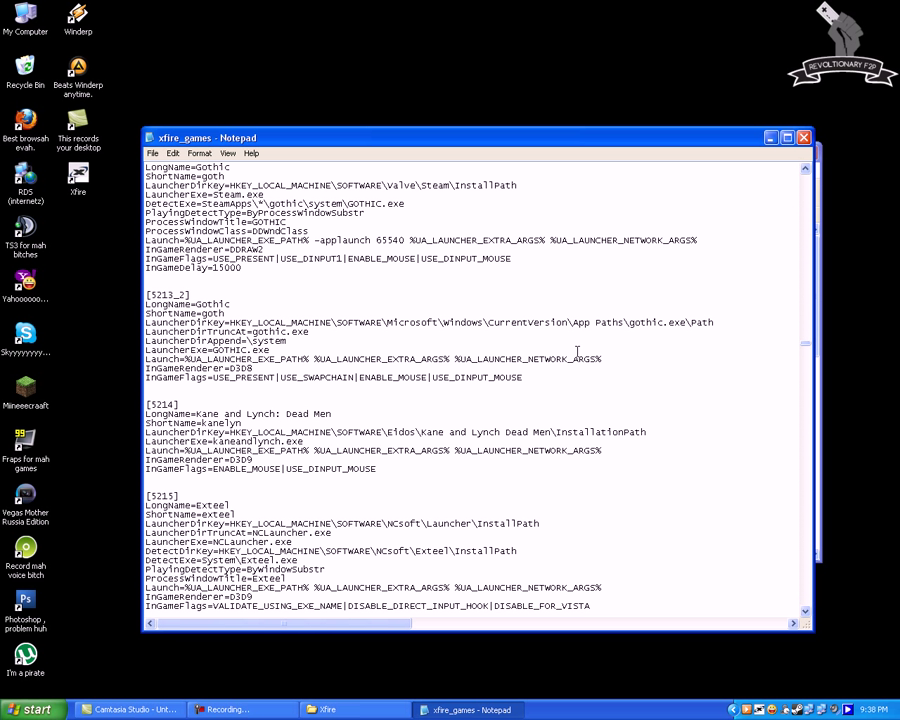
pyautogui.moveTo(328, 188)
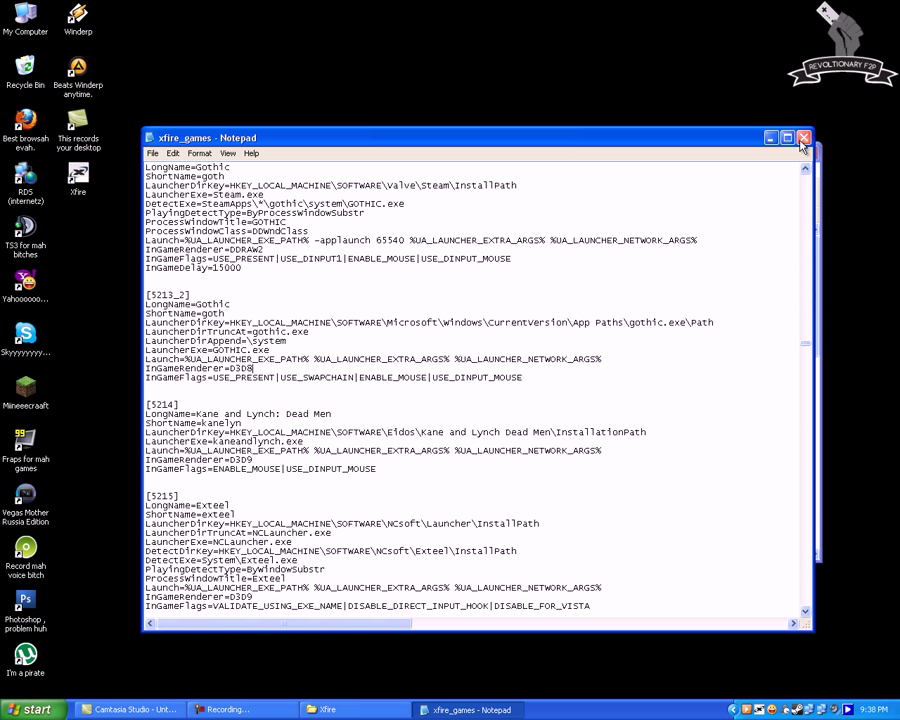
# - Close the edited xfire_games file, answering the unsaved-changes prompt
pyautogui.click(804, 136)
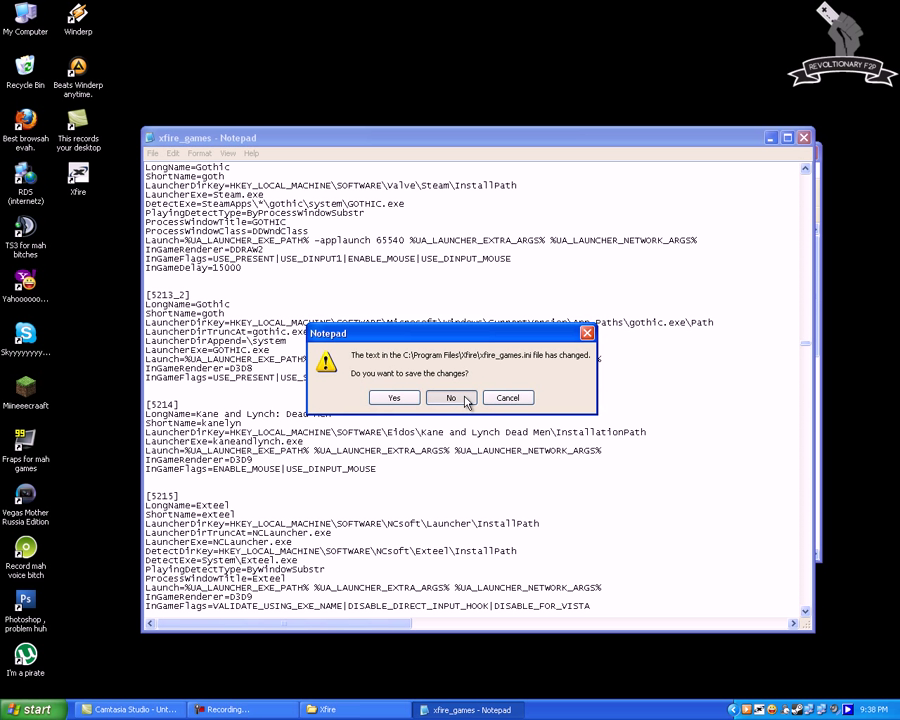
pyautogui.click(450, 396)
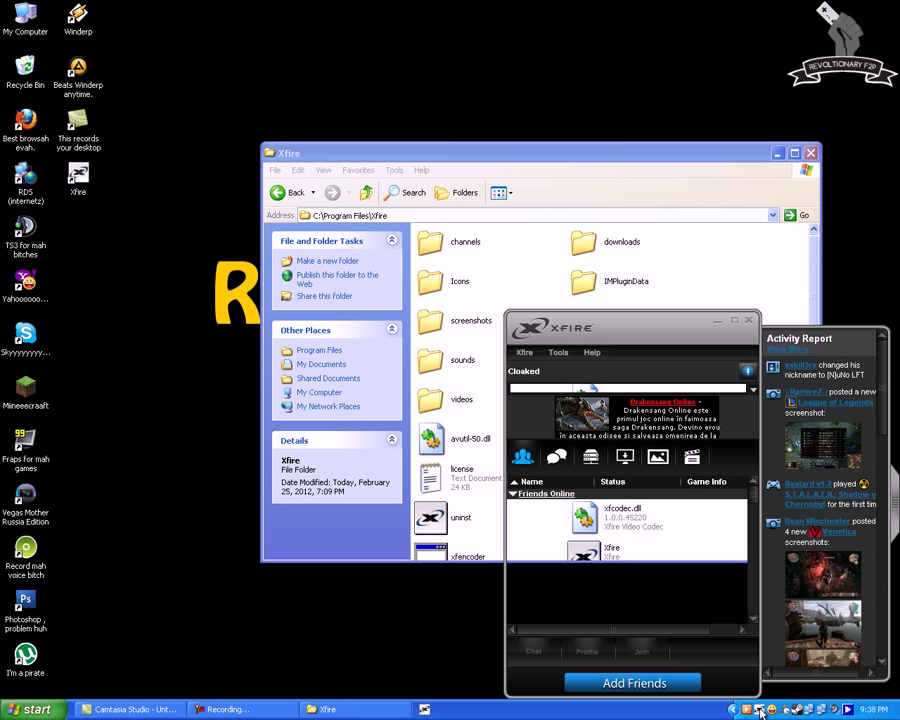
# - From Xfire's Tools menu enter Options > Games, starting installed-game detection
pyautogui.click(558, 352)
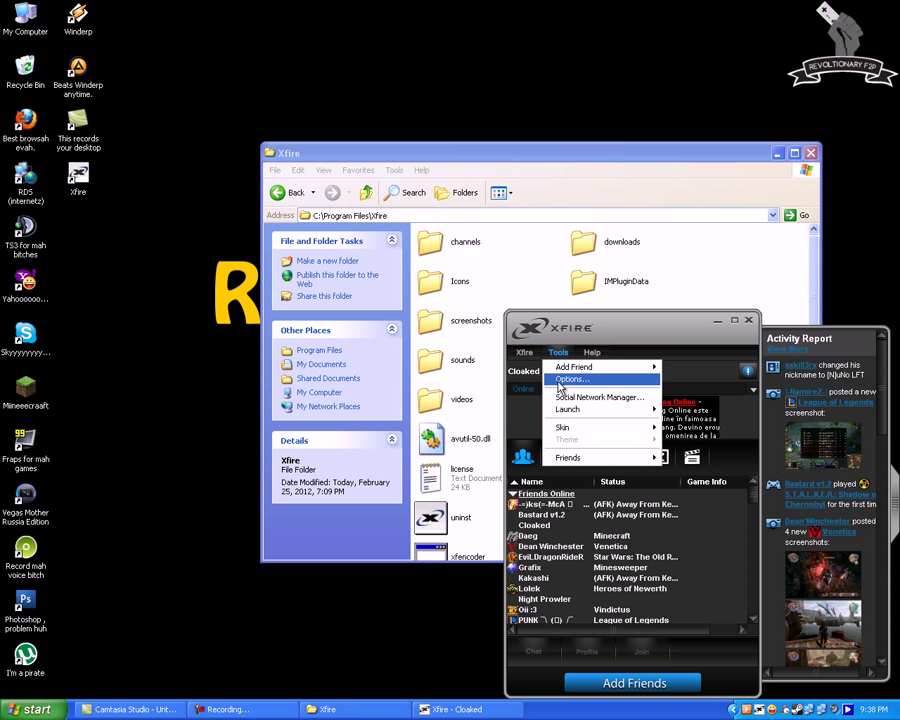
pyautogui.click(572, 380)
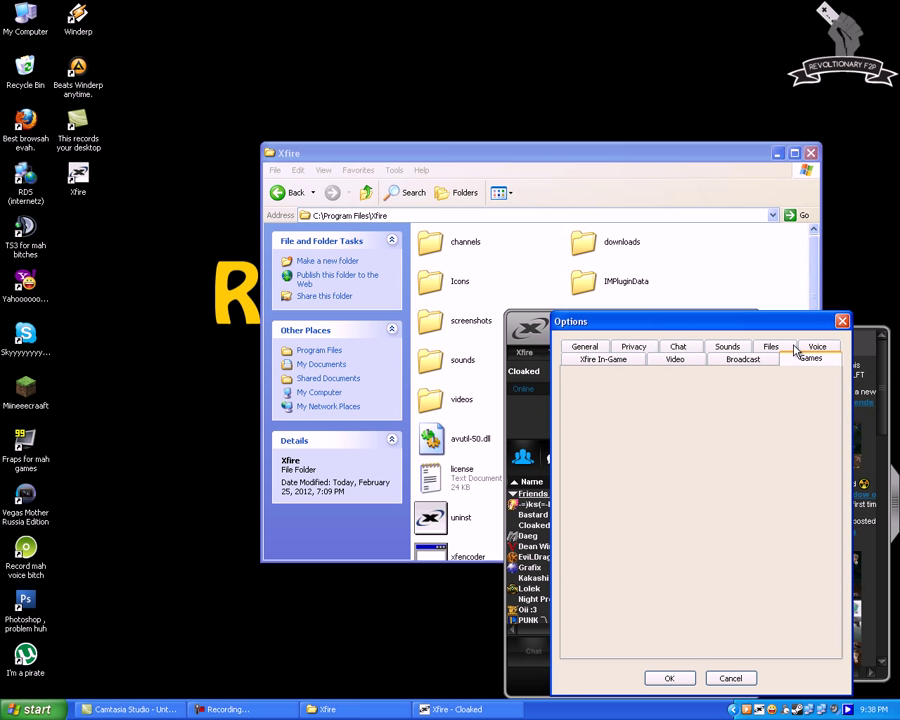
pyautogui.click(810, 358)
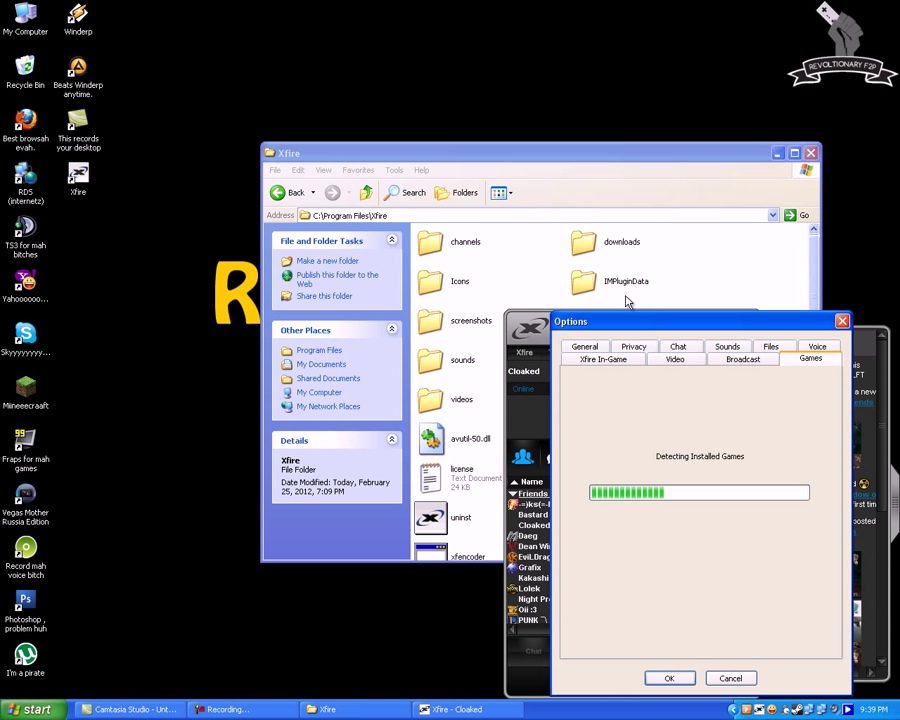
pyautogui.moveTo(628, 304)
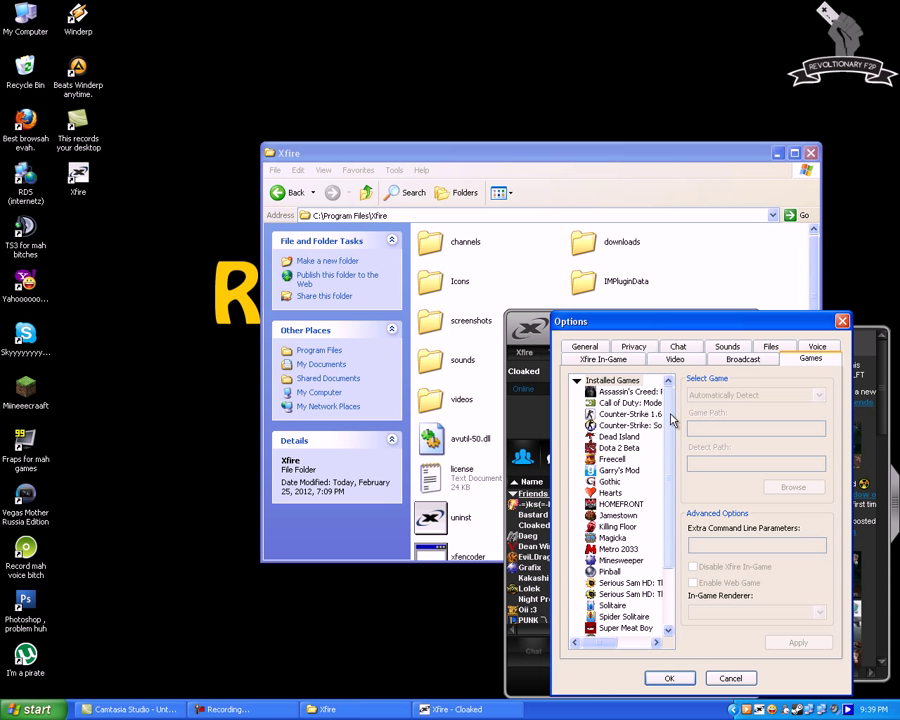
# - Review the Installed Games list for Gothic and accept with OK
pyautogui.scroll(-3)
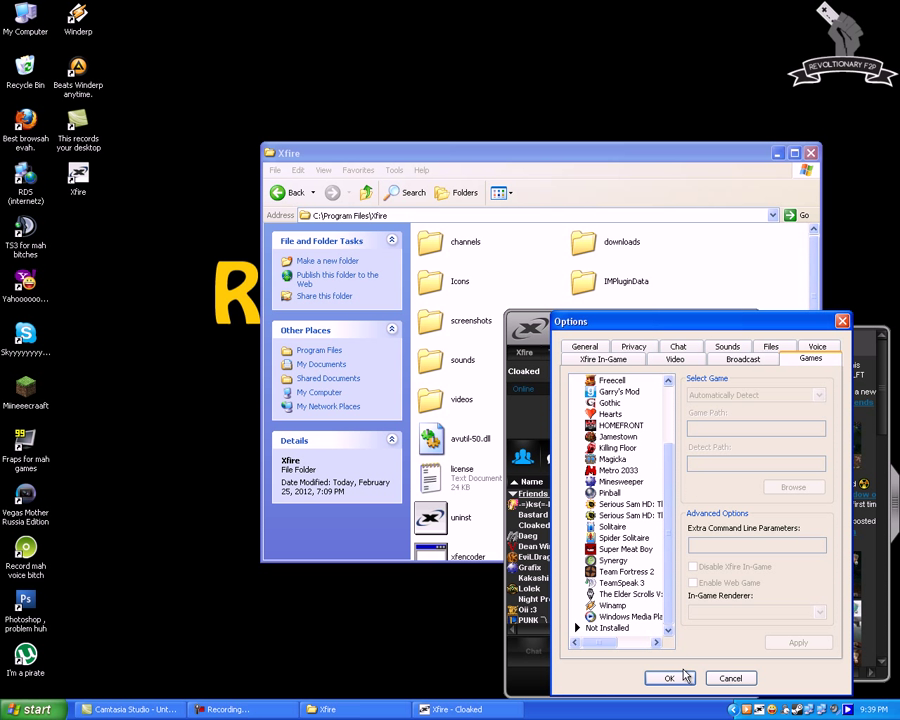
pyautogui.click(668, 678)
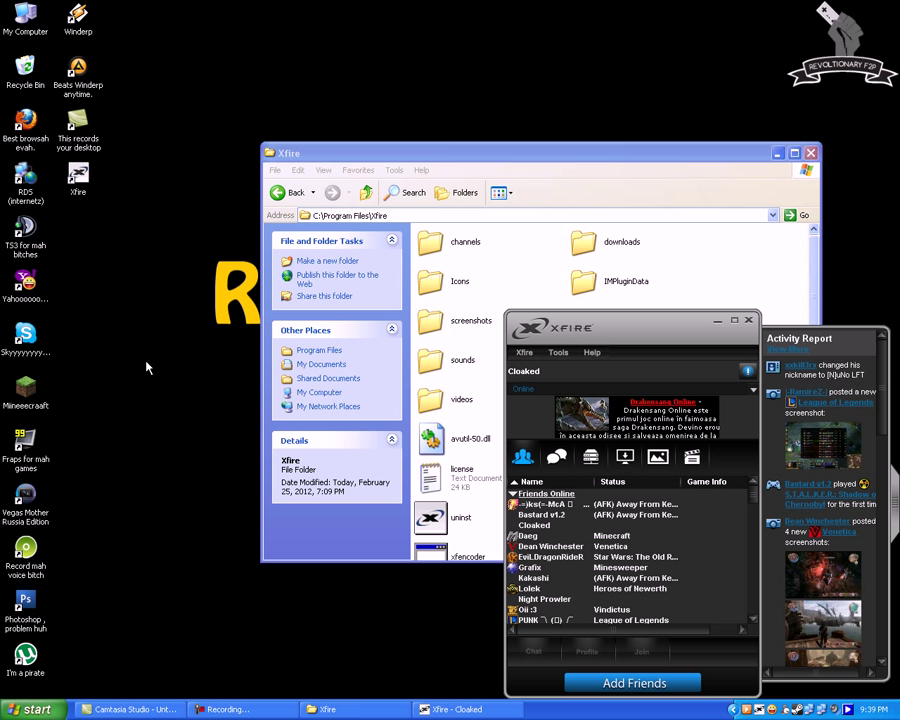